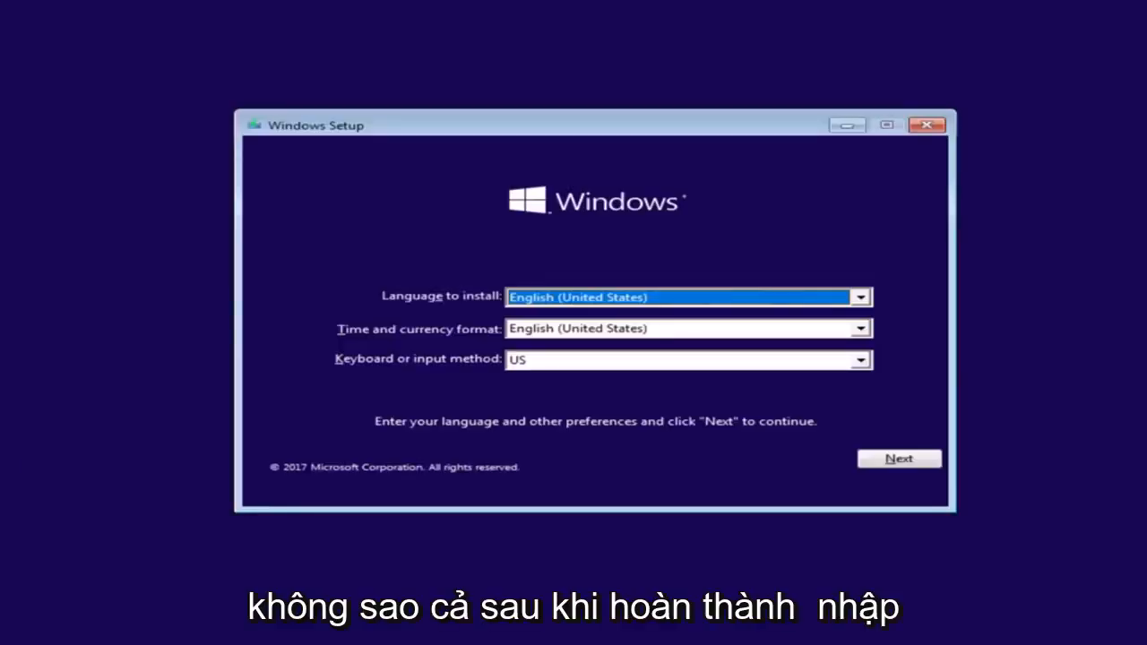
mouse_move(408, 218)
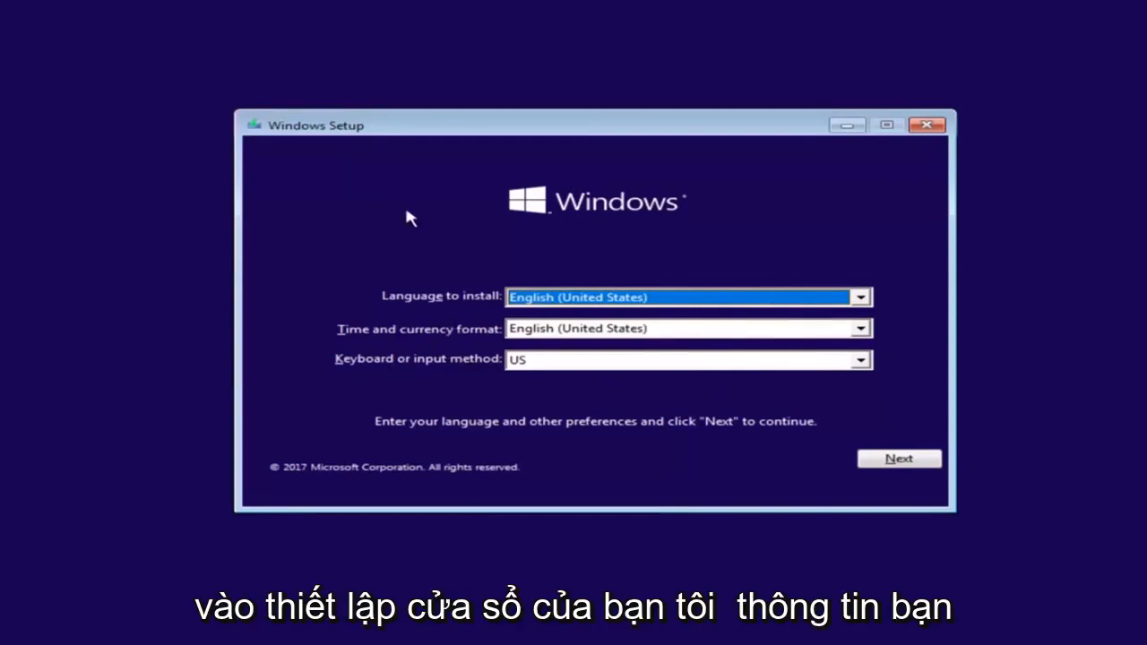
mouse_move(853, 457)
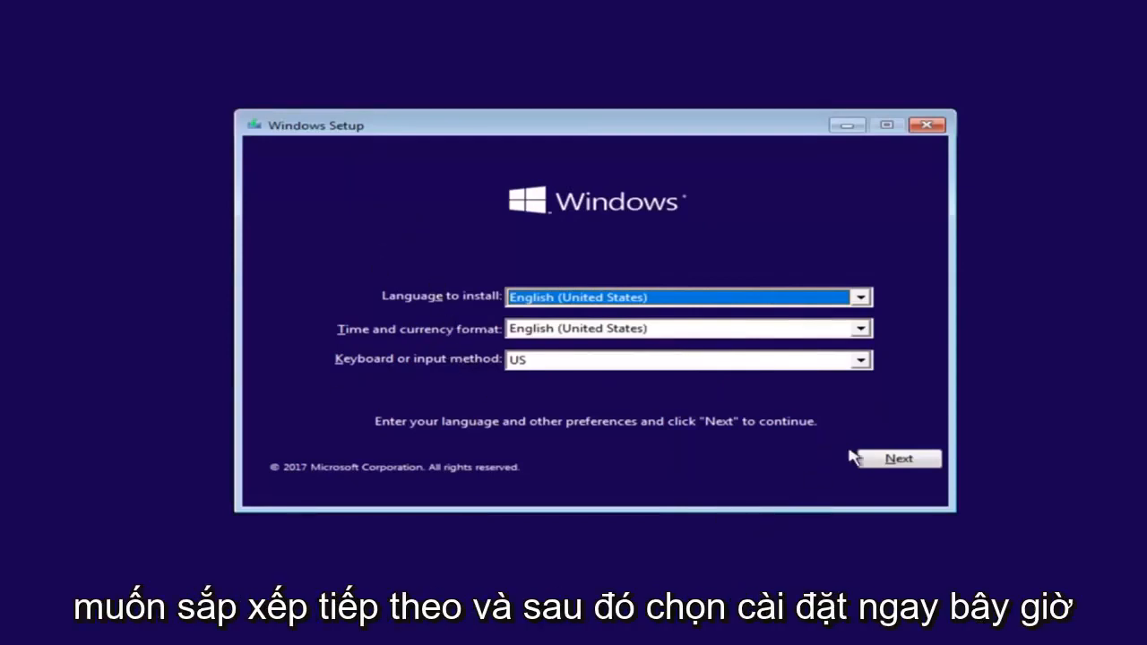
Keep English (United States) with the US keyboard and start the Windows installation
click(898, 458)
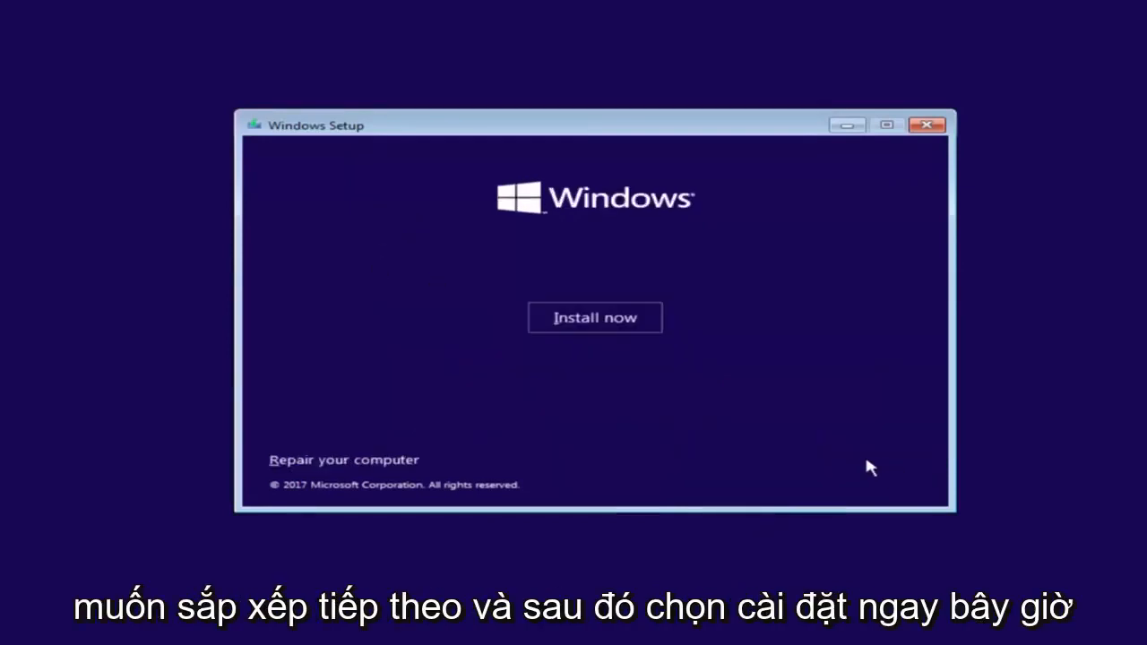
click(594, 317)
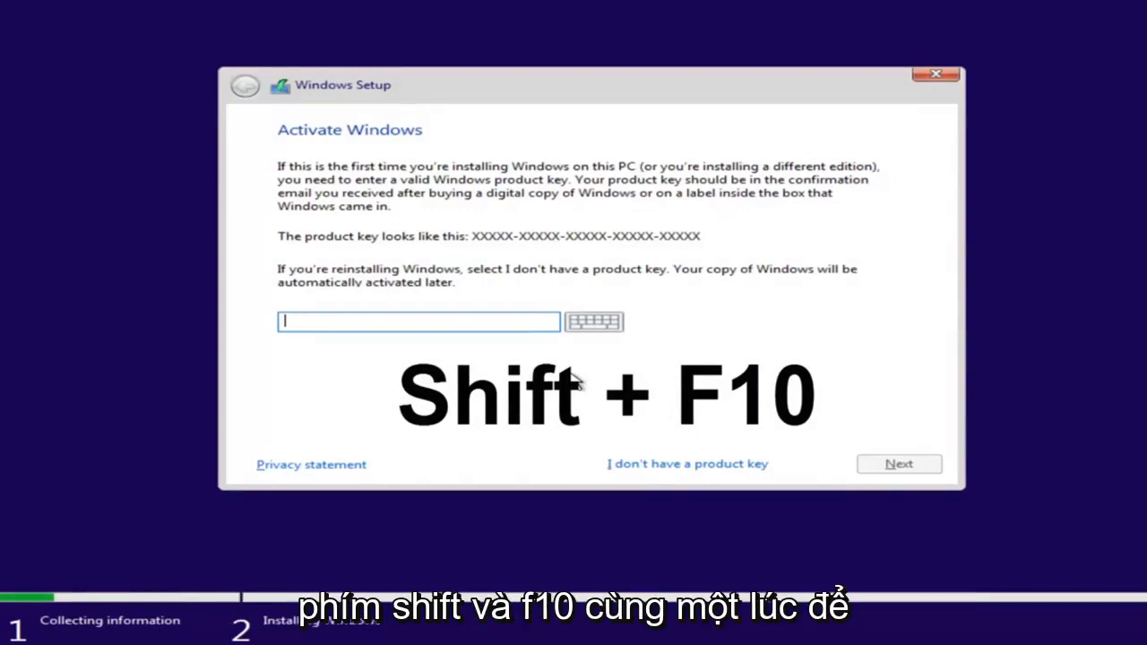
Open an administrator Command Prompt over Setup with Shift+F10
key(shift+f10)
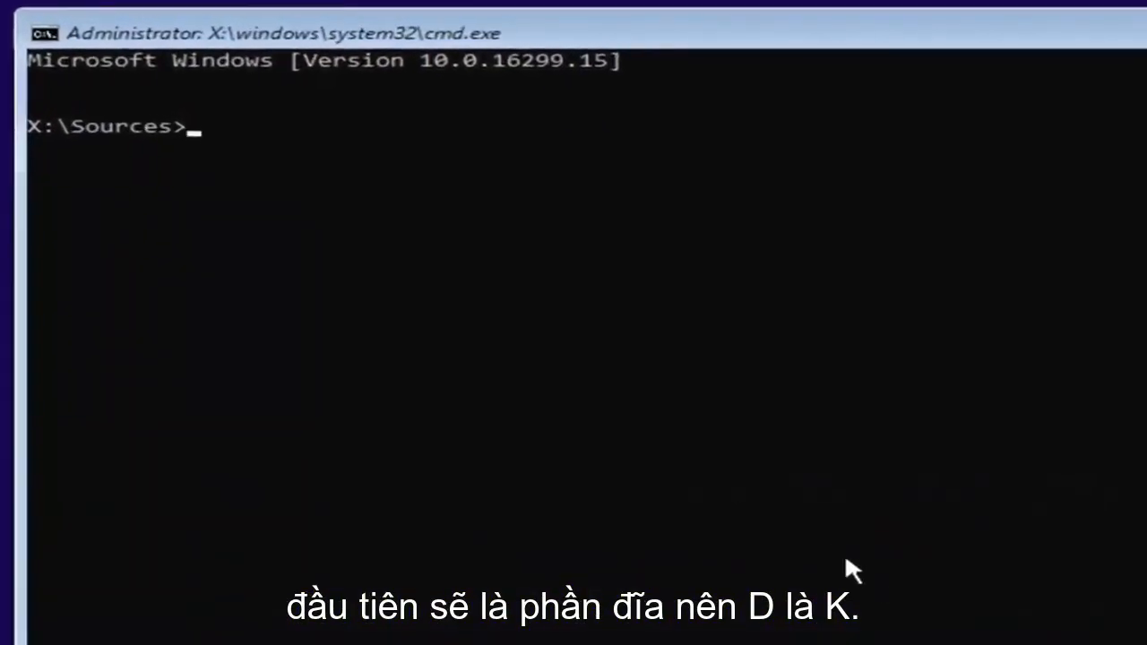
Launch diskpart and list disks, showing Disk 0 online at 25 GB
text(disk)
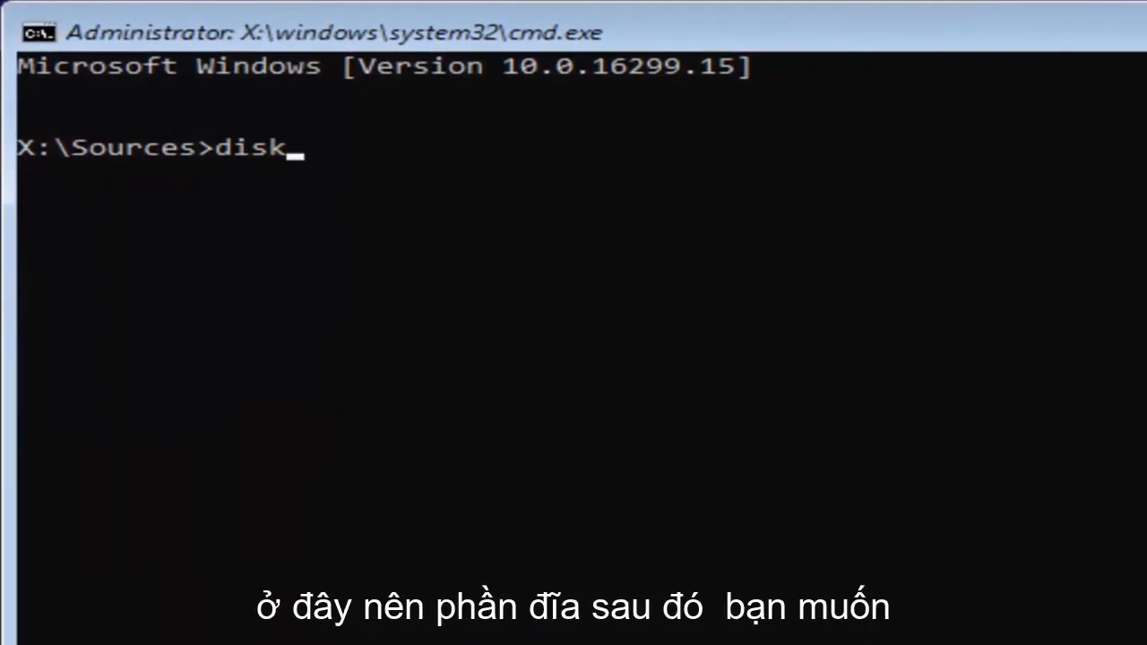
text(part)
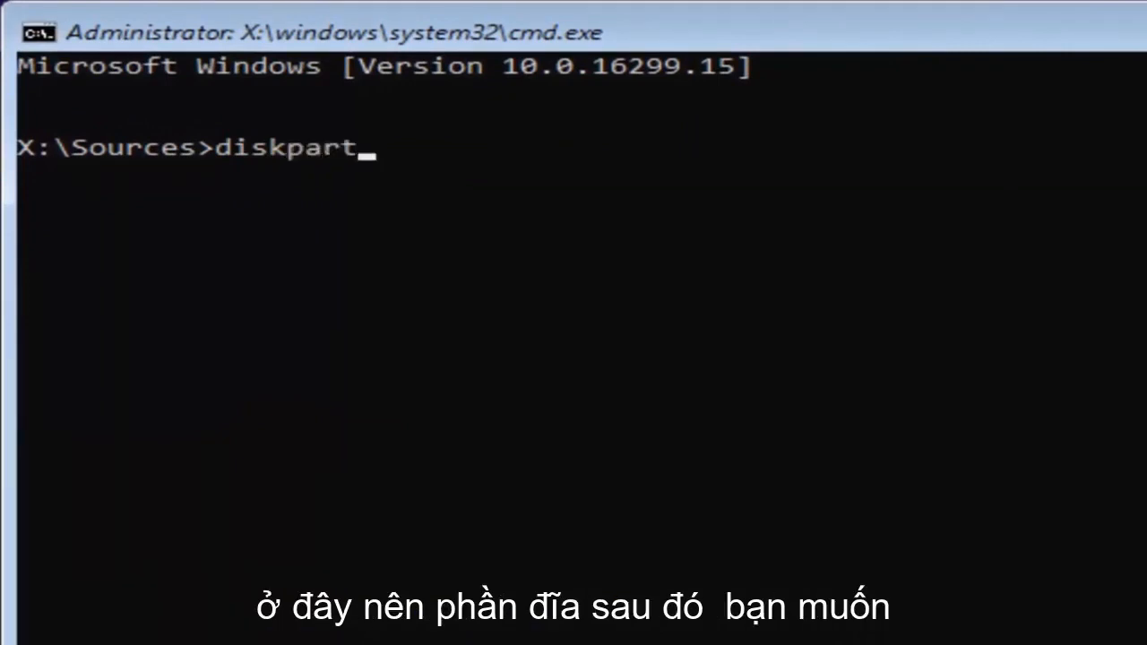
key(enter)
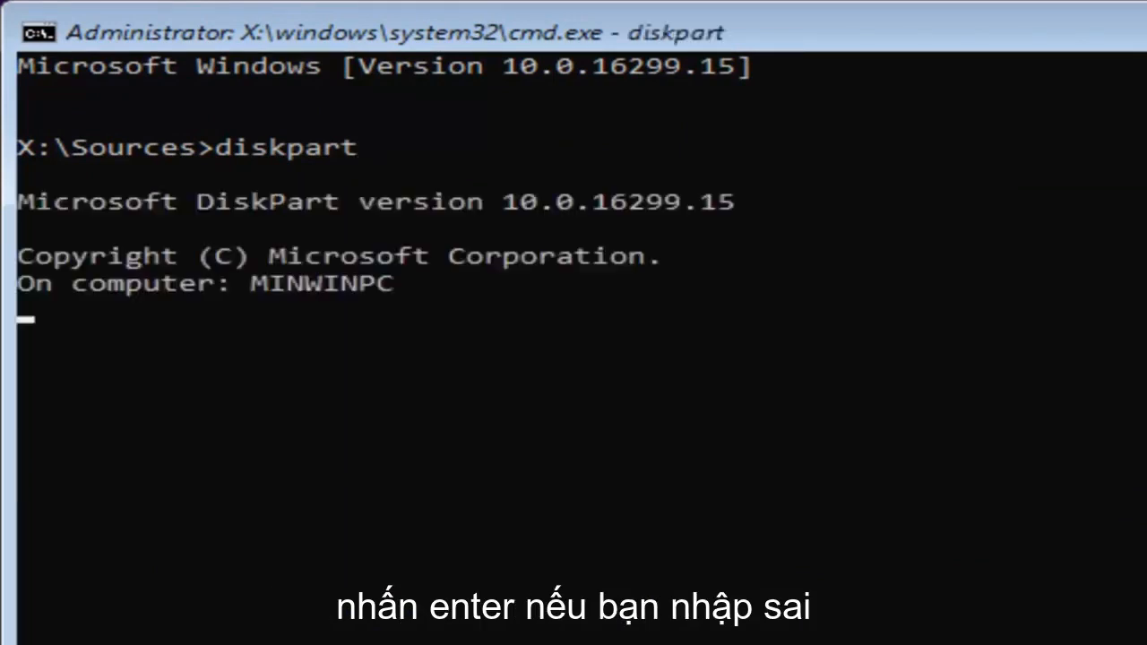
key(enter)
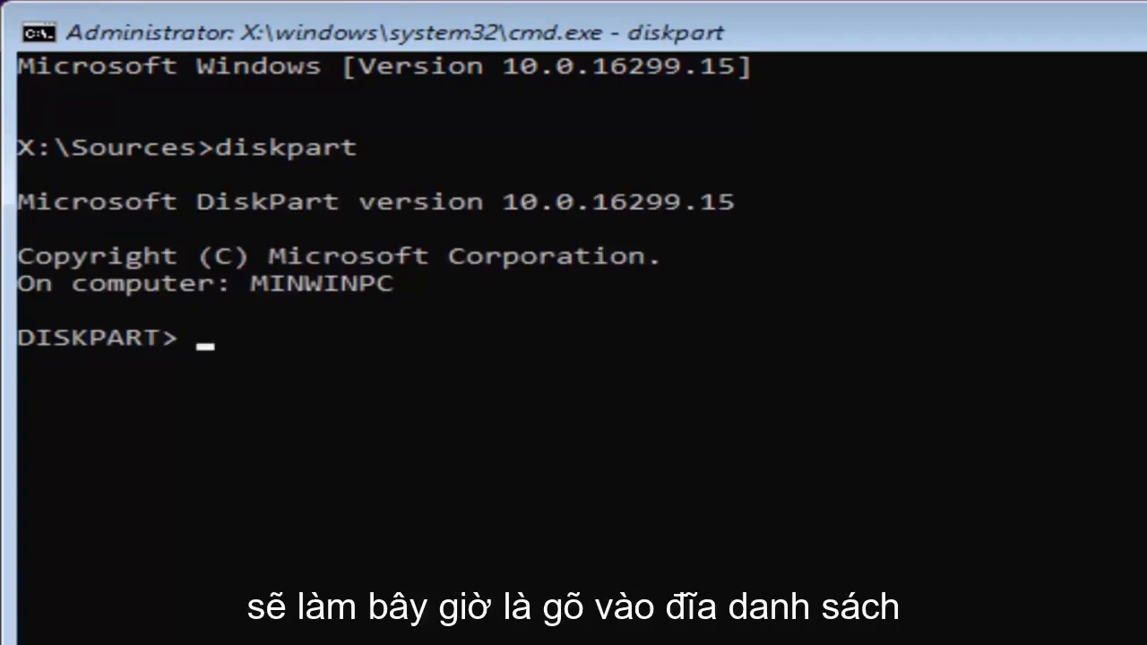
text(list d)
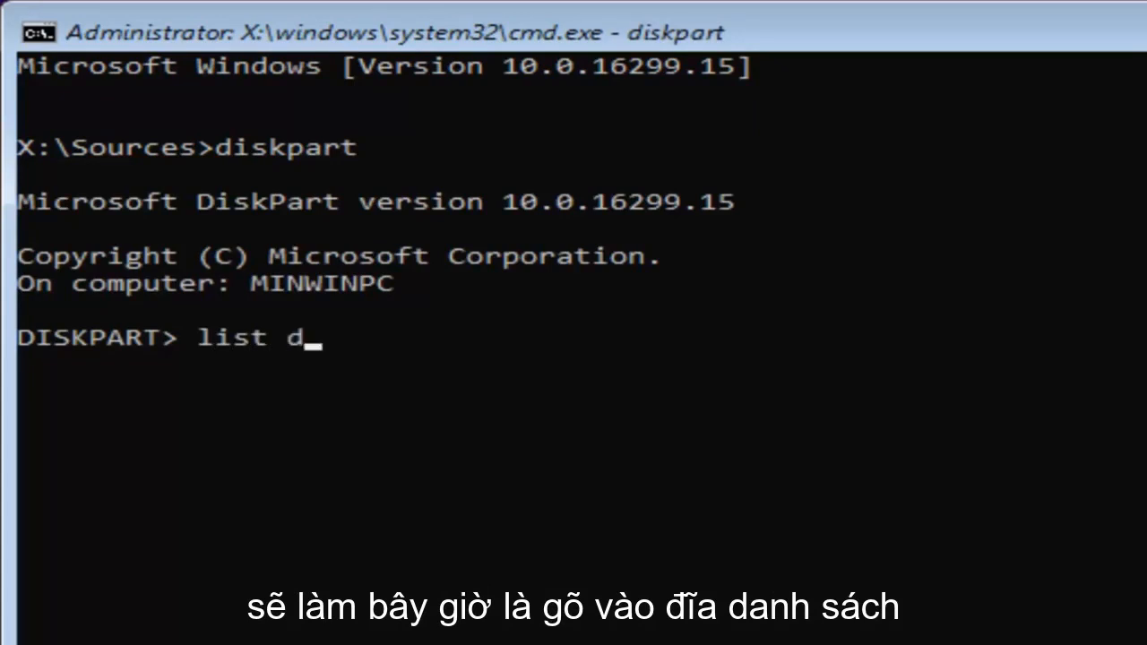
text(isk)
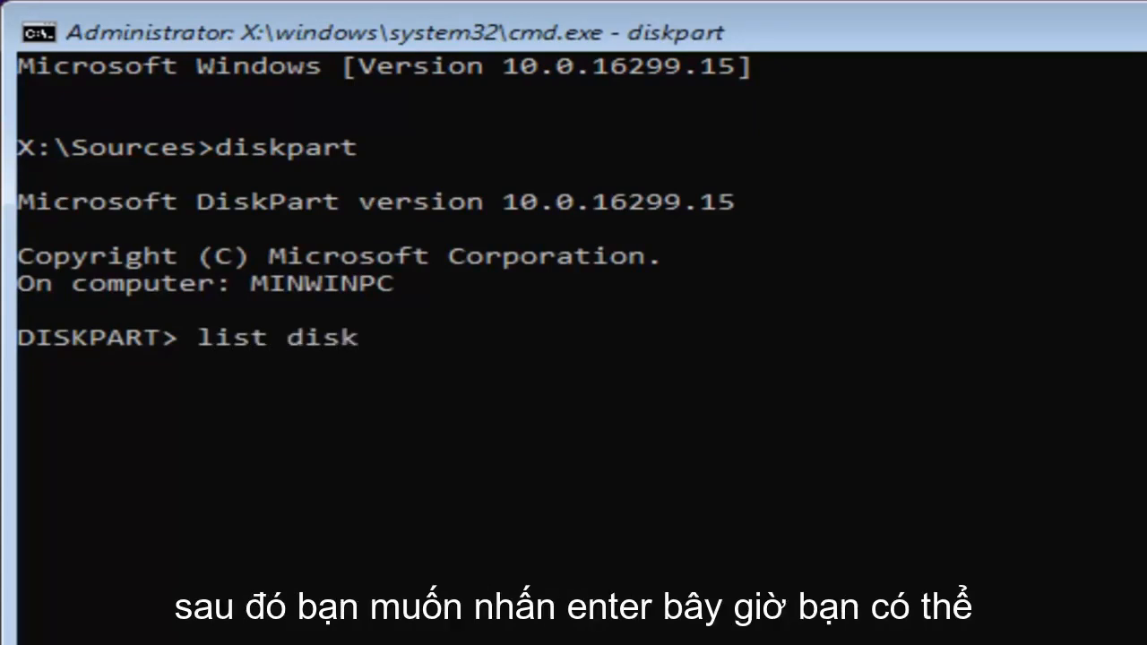
key(enter)
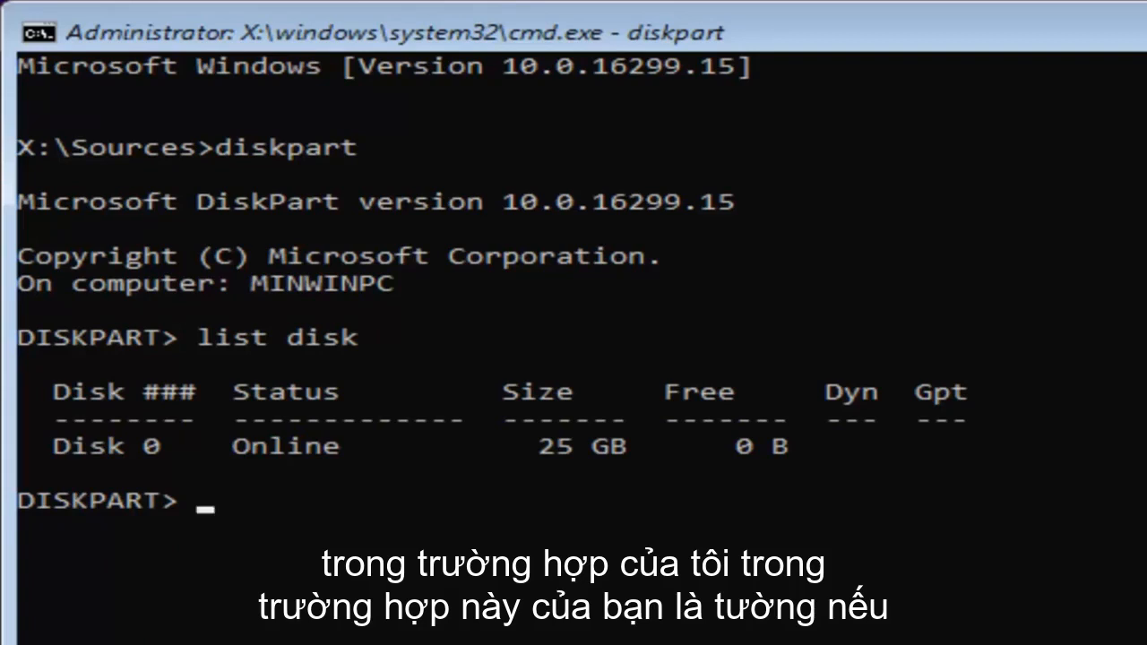
mouse_move(446, 446)
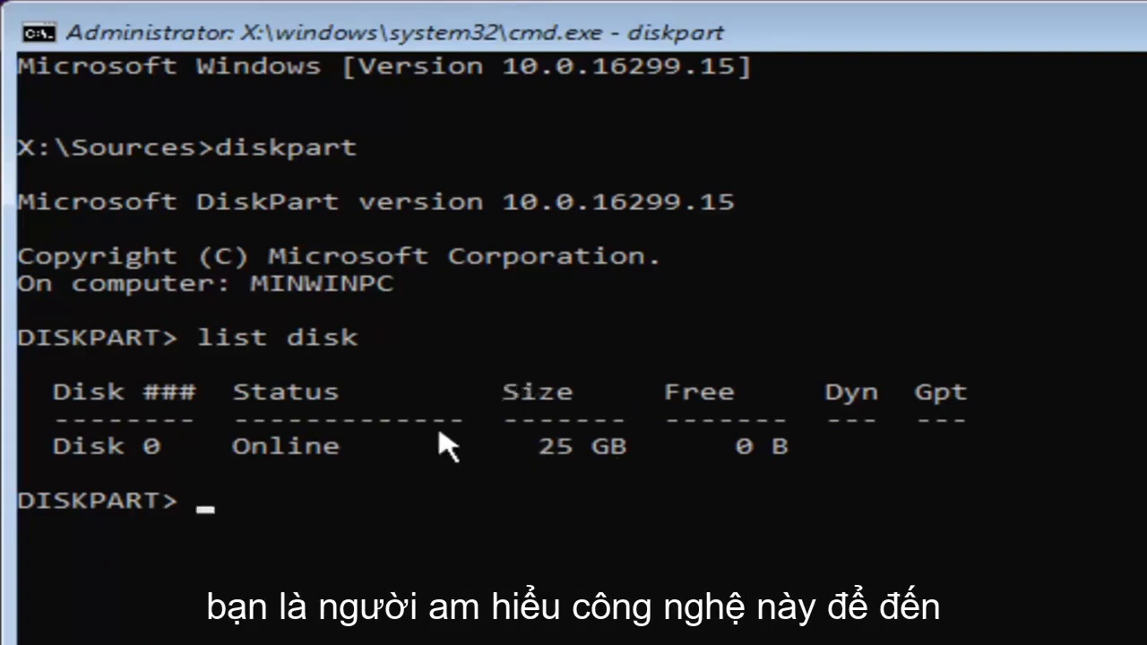
mouse_move(555, 453)
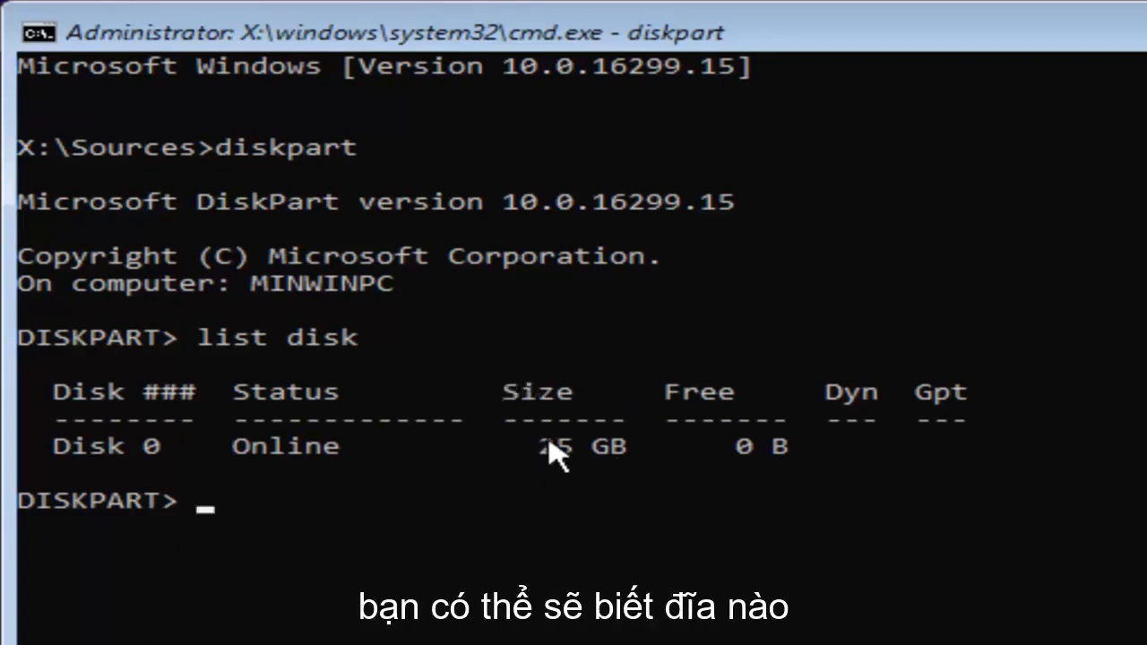
mouse_move(659, 480)
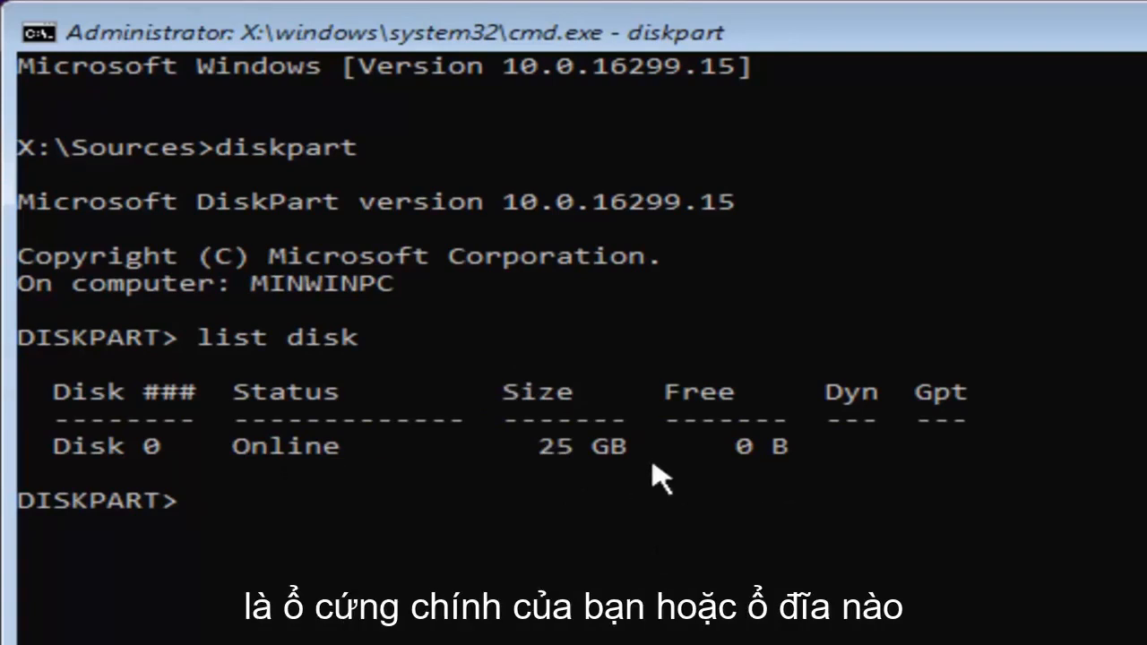
mouse_move(627, 462)
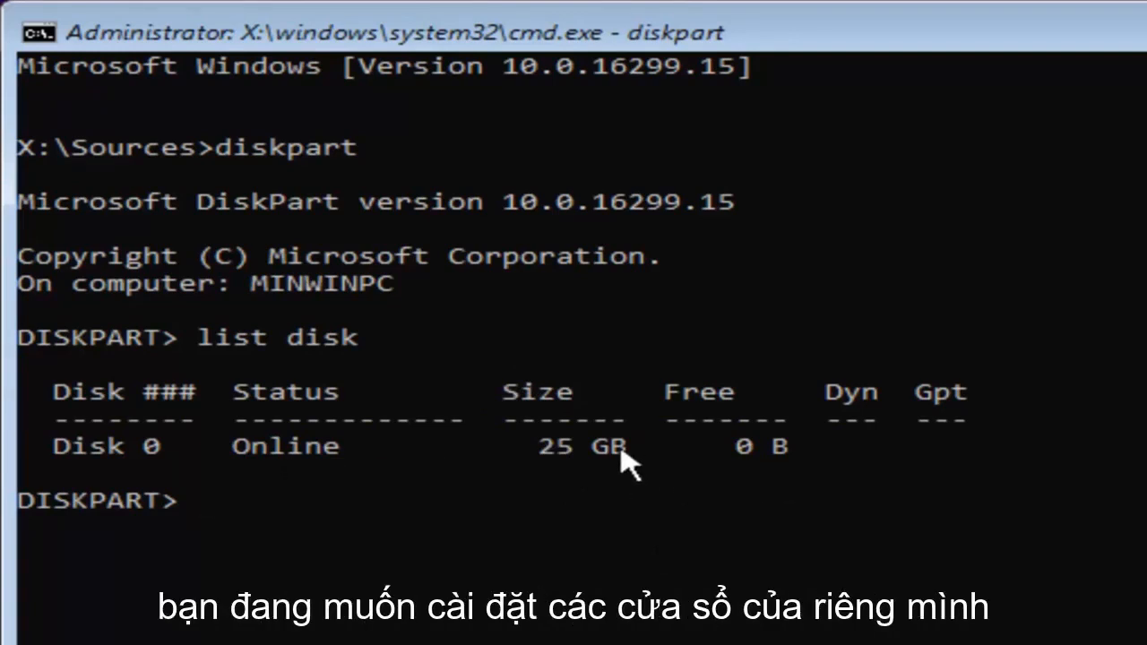
mouse_move(537, 479)
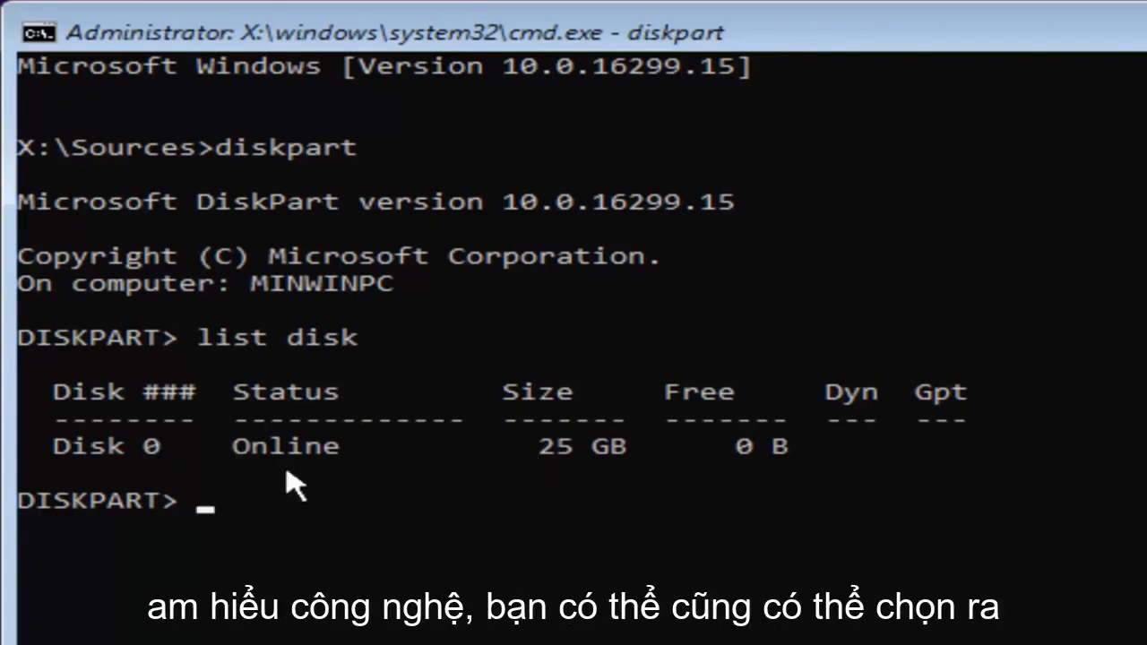
mouse_move(475, 431)
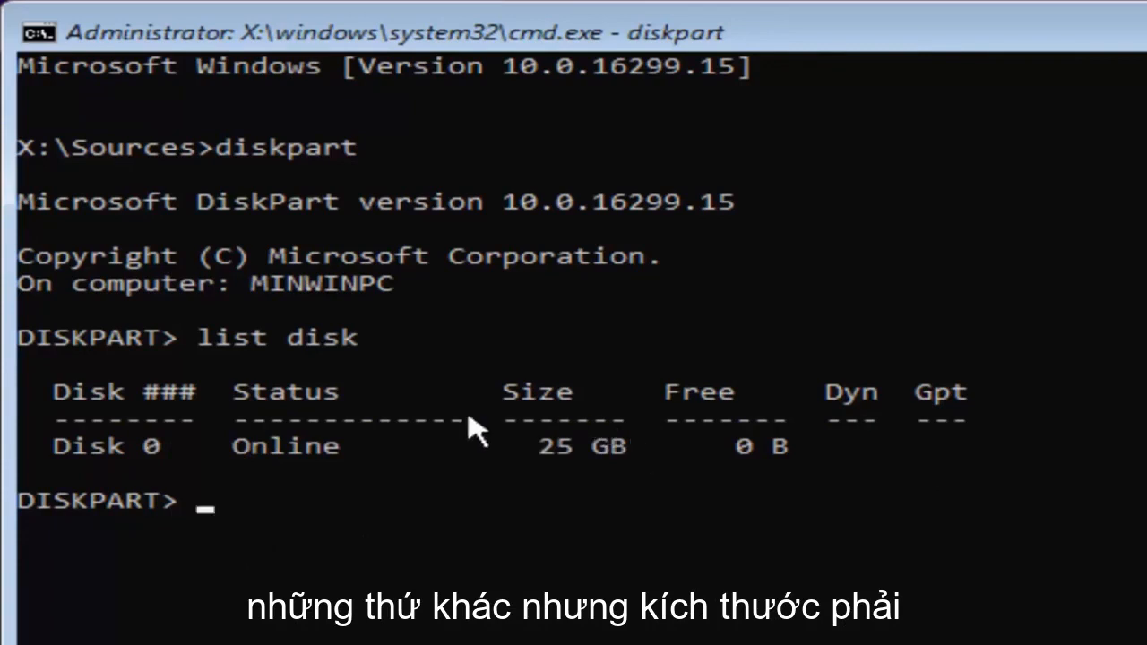
mouse_move(560, 515)
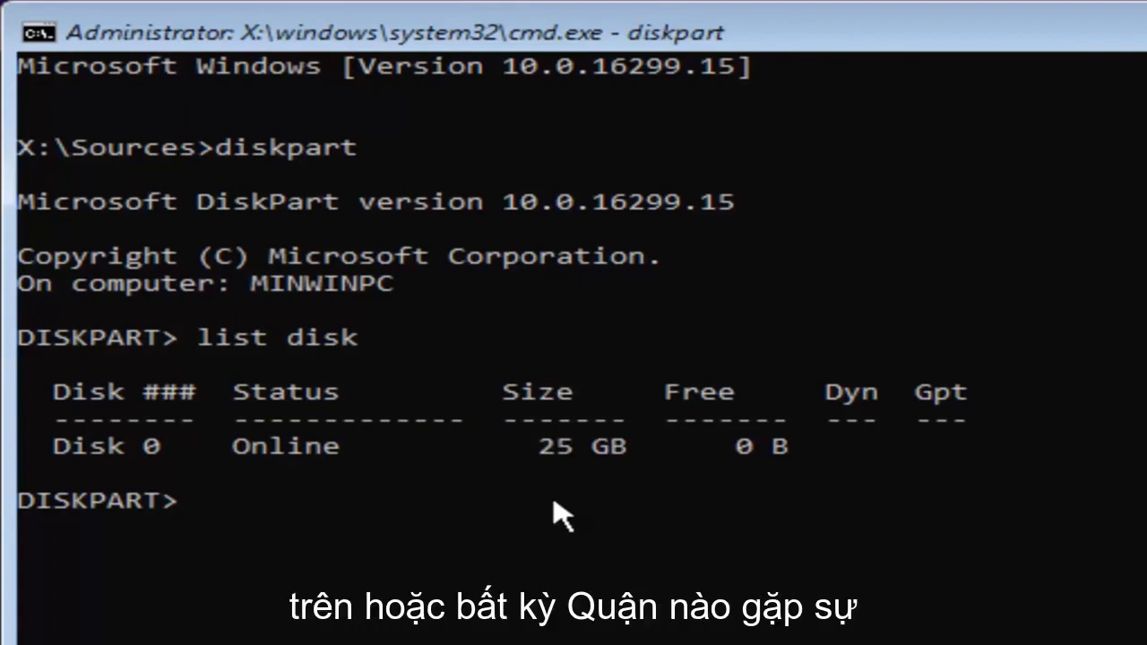
mouse_move(242, 461)
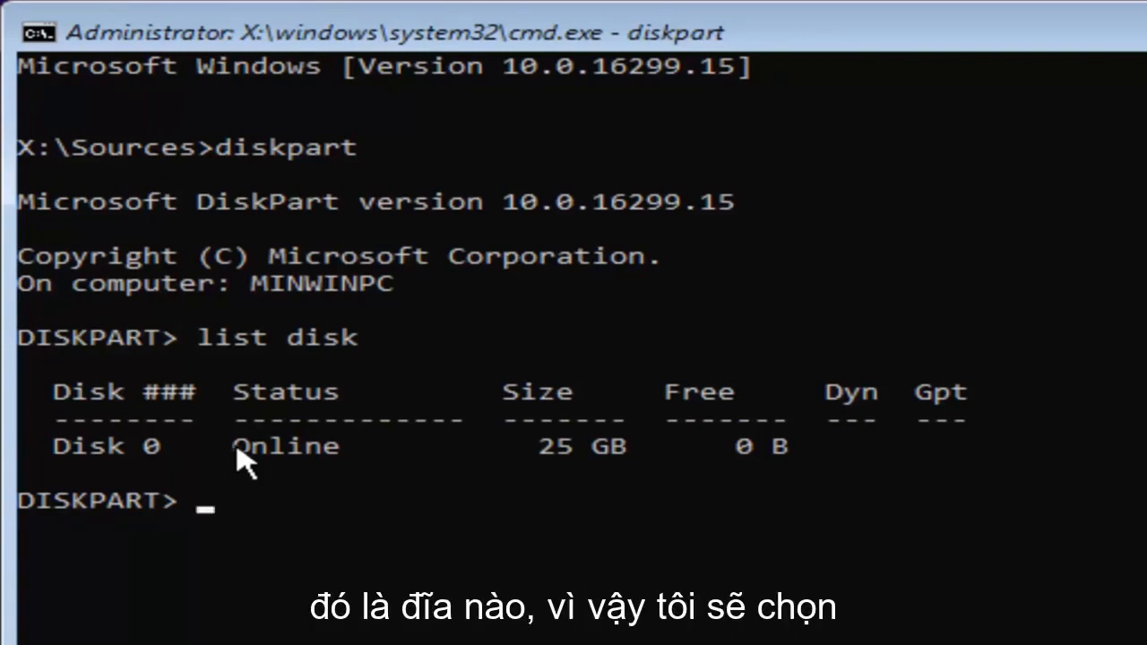
mouse_move(488, 381)
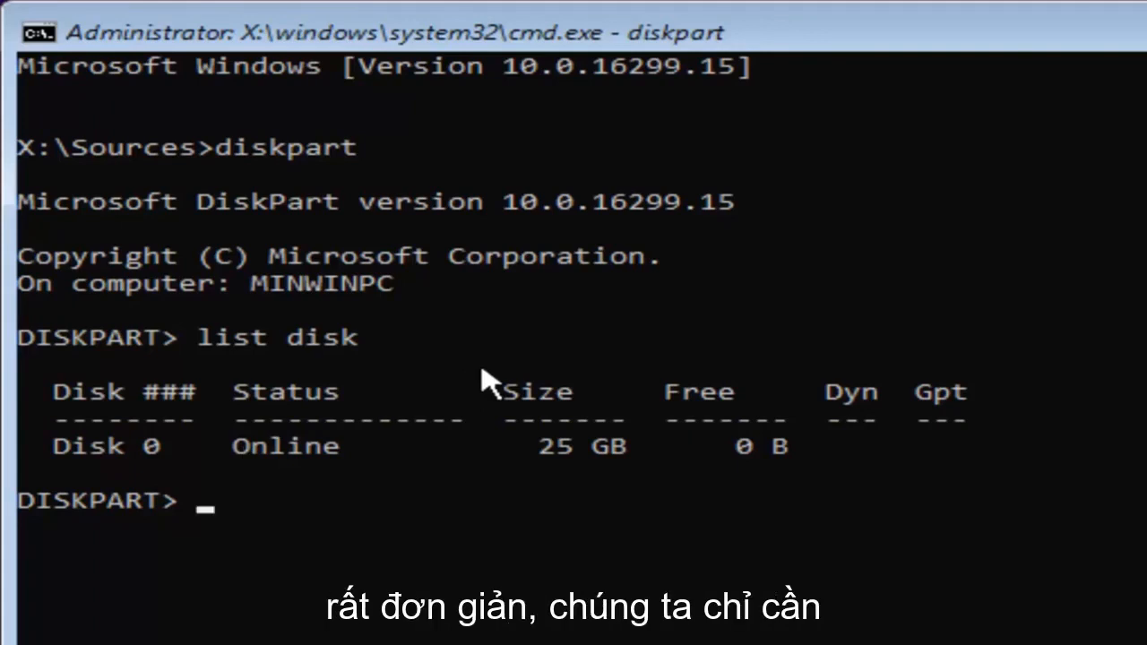
Select Disk 0 in DiskPart with 'select disk 0'
text(s)
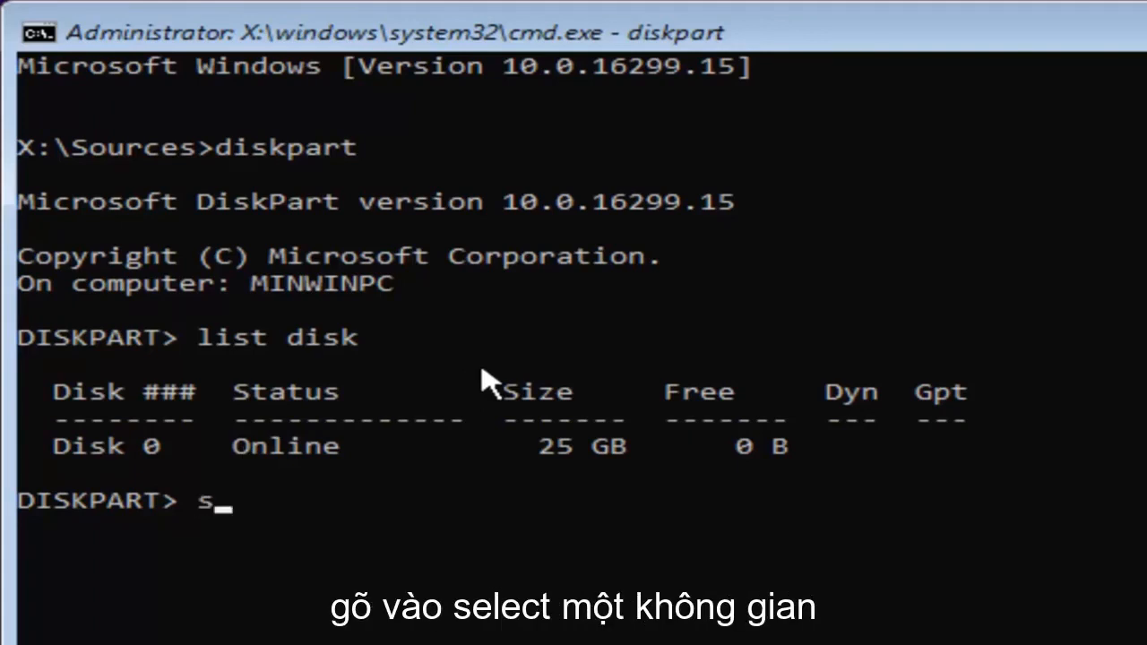
text(elect d)
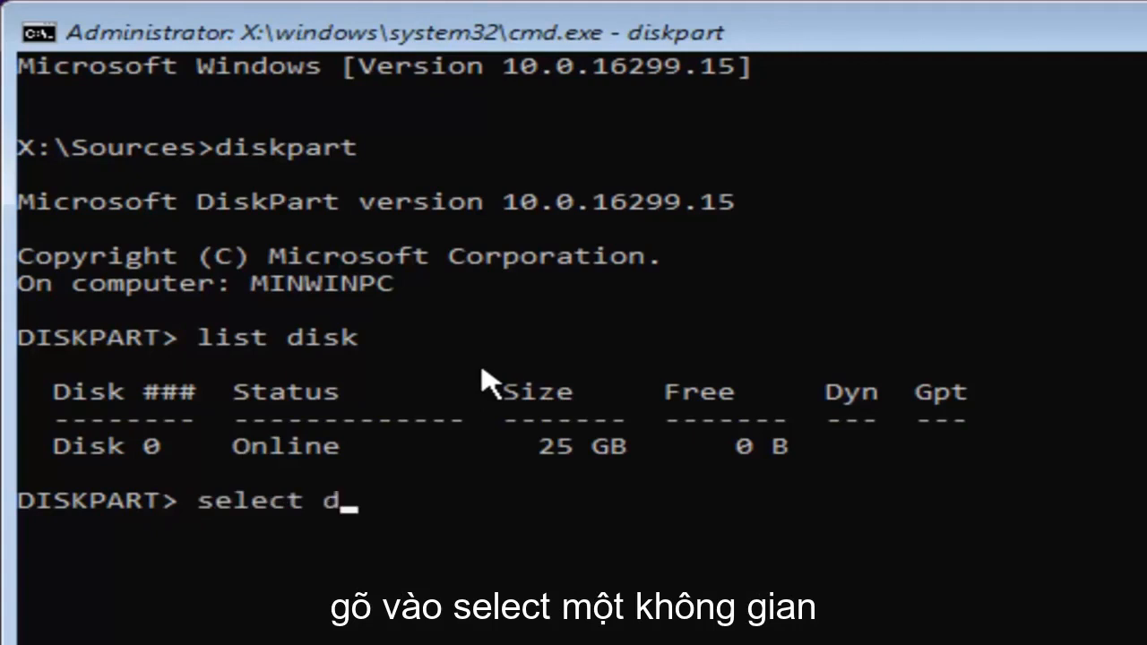
text(isk)
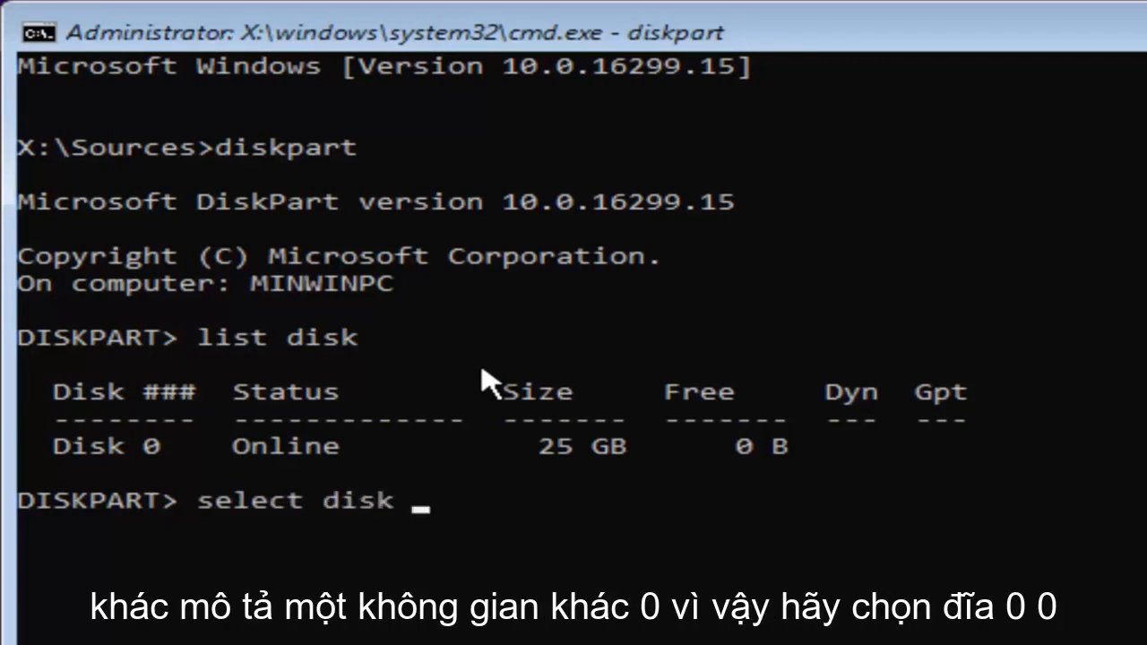
text(0)
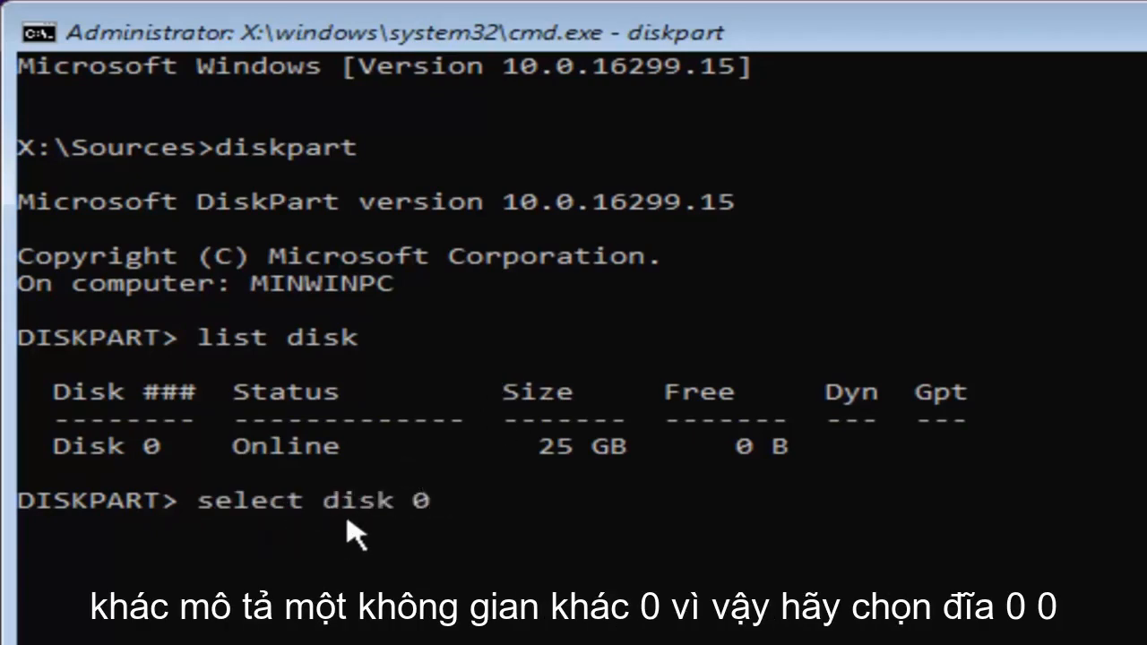
mouse_move(439, 538)
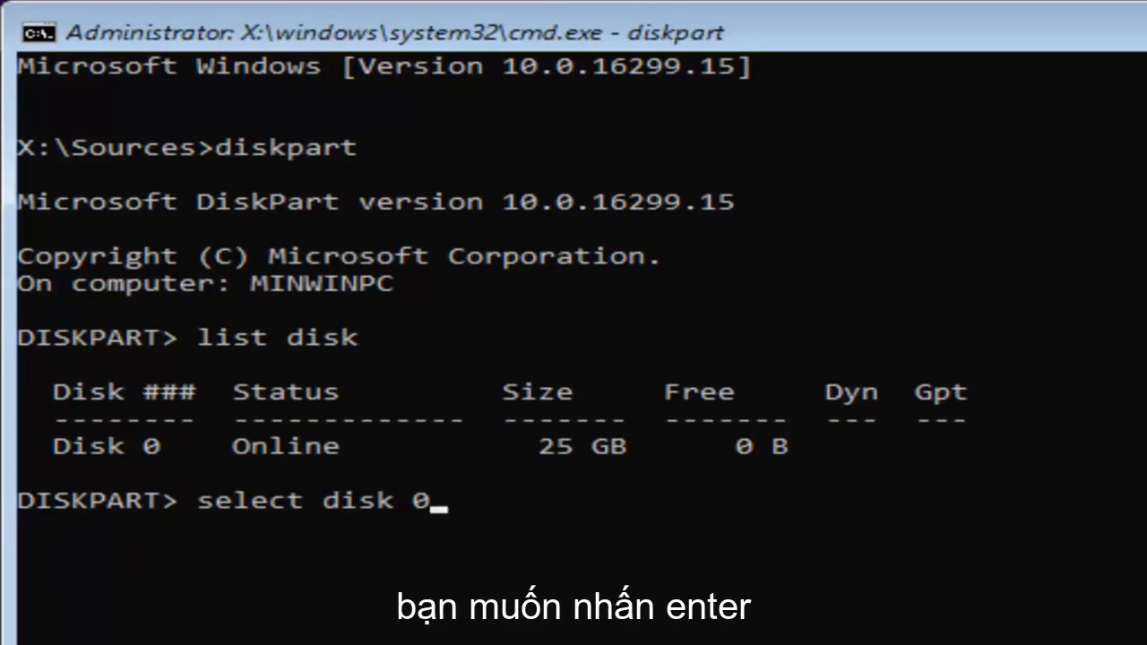
key(enter)
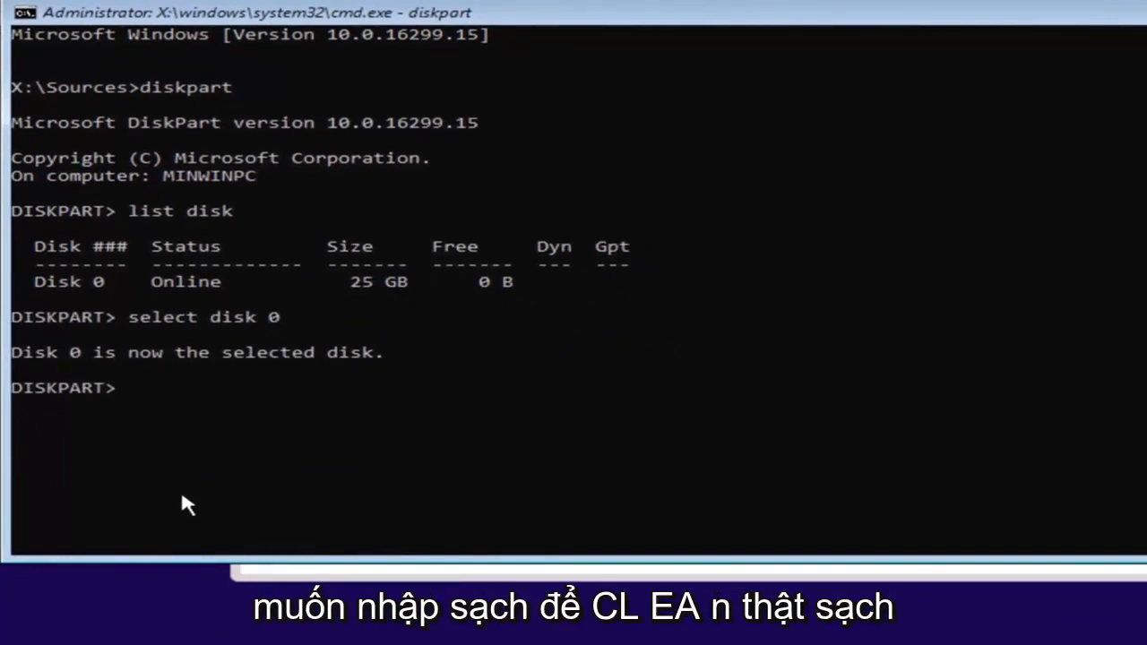
Run 'clean' and 'convert GPT' on Disk 0, then exit DiskPart
text(clean)
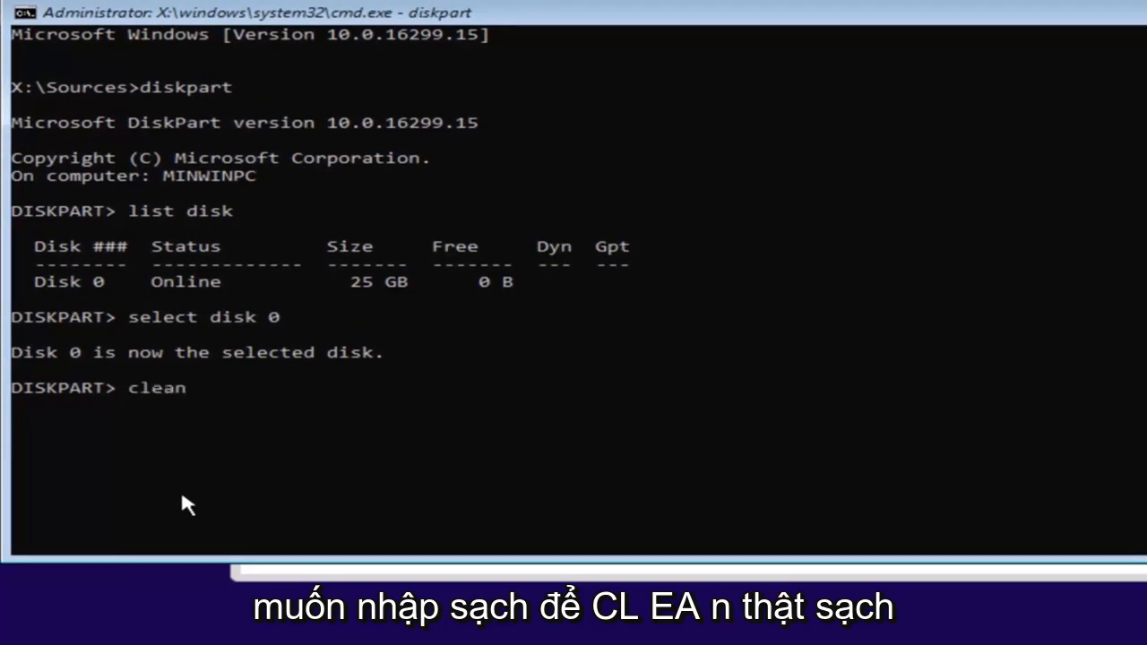
key(enter)
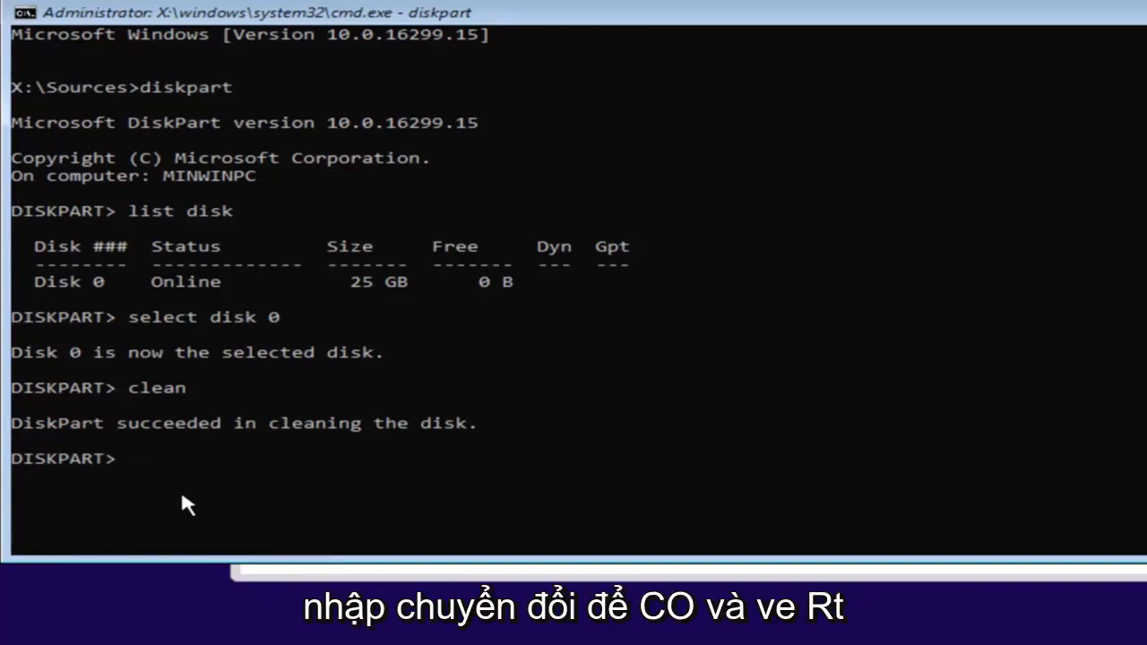
text(conv)
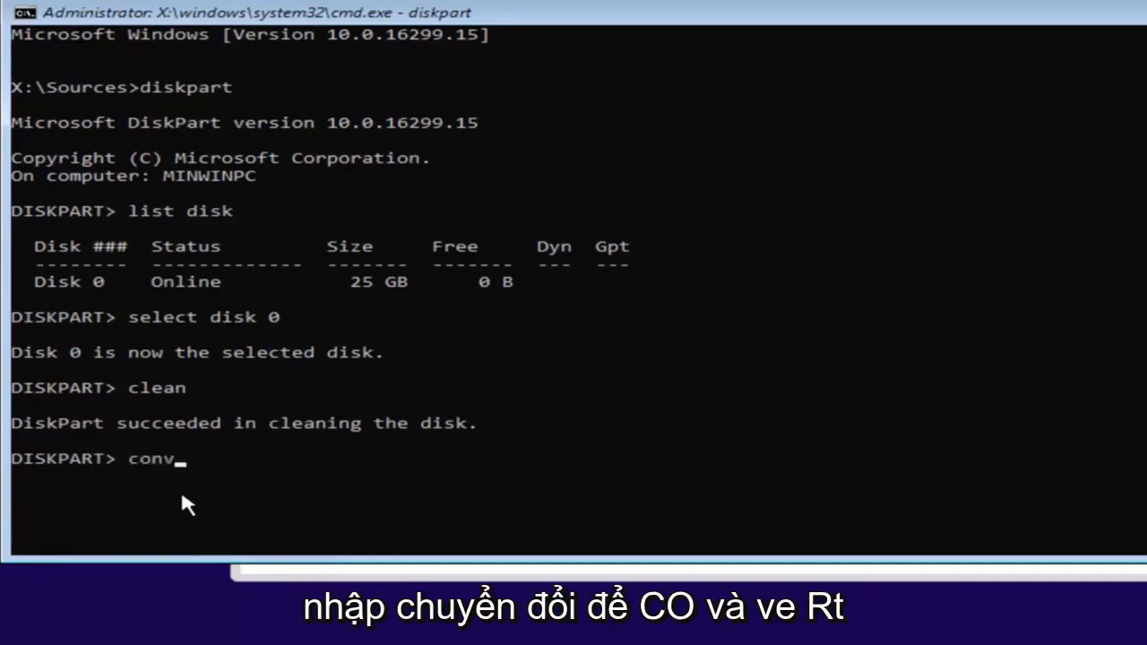
text(ert)
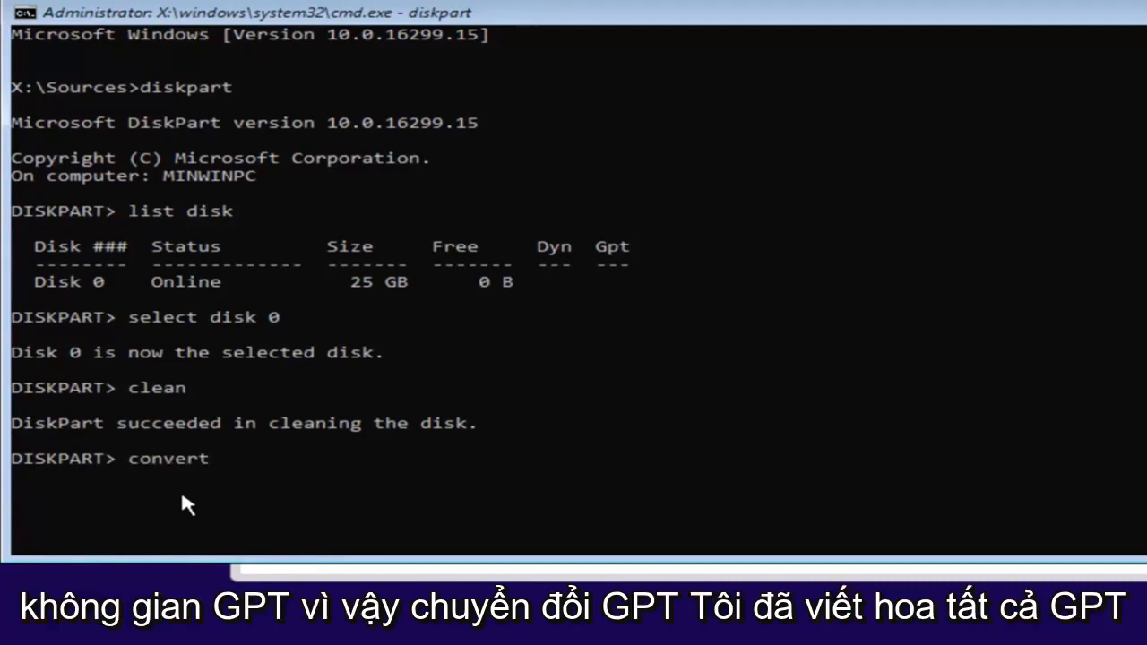
text(GPT)
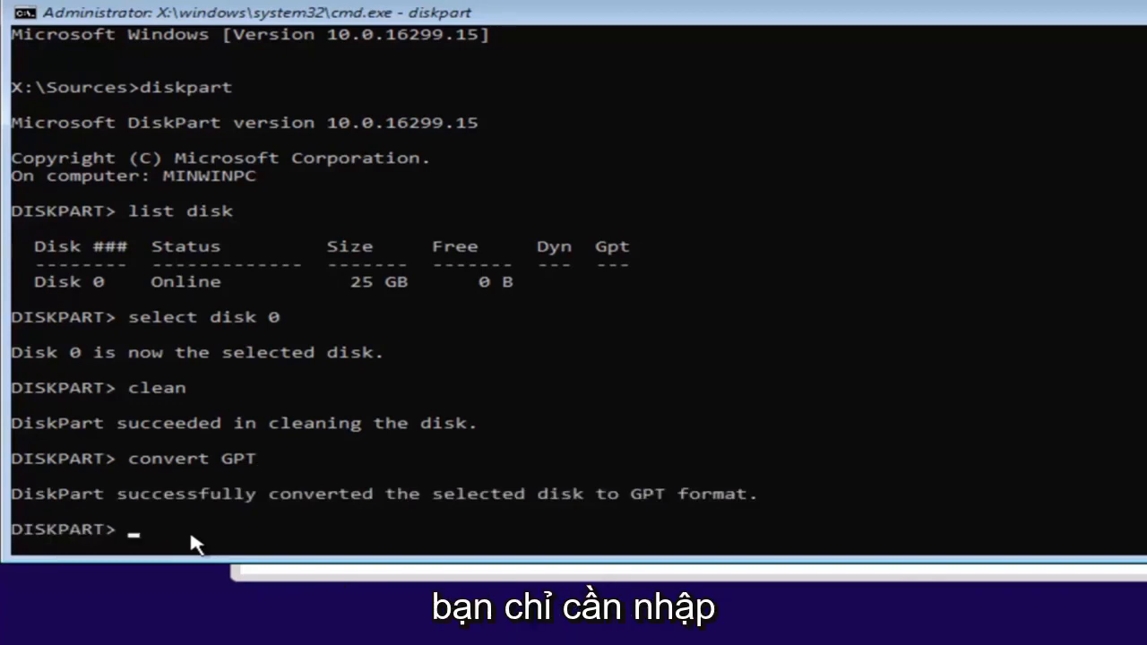
text(exit)
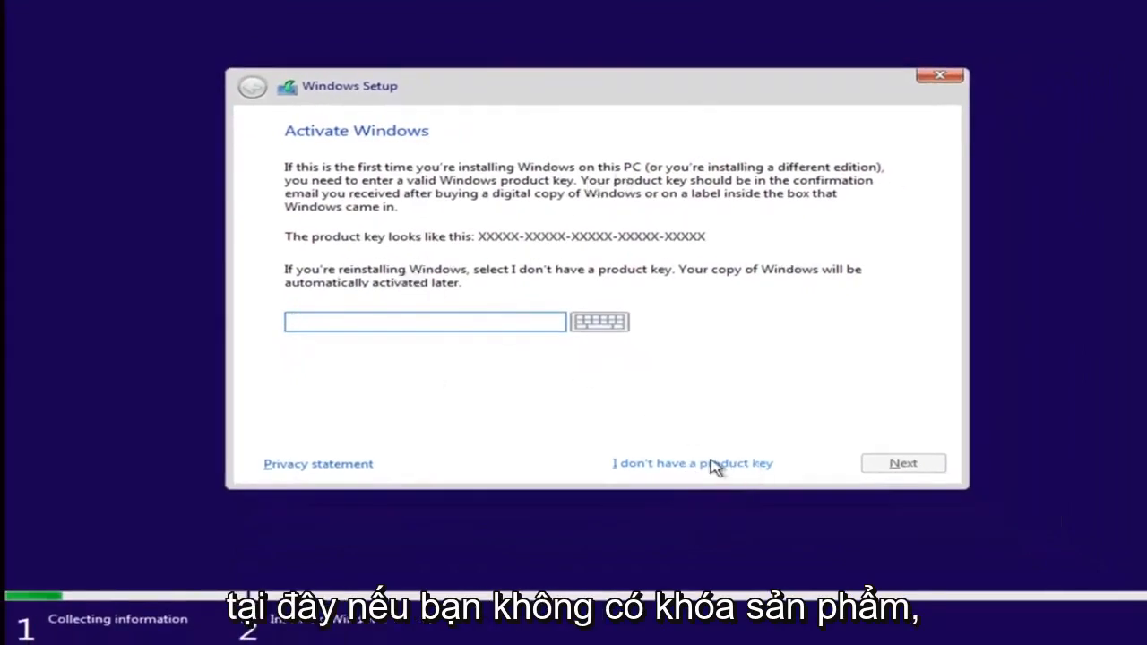
Skip the product key, pick Windows 10 Pro, and accept the license terms
click(692, 463)
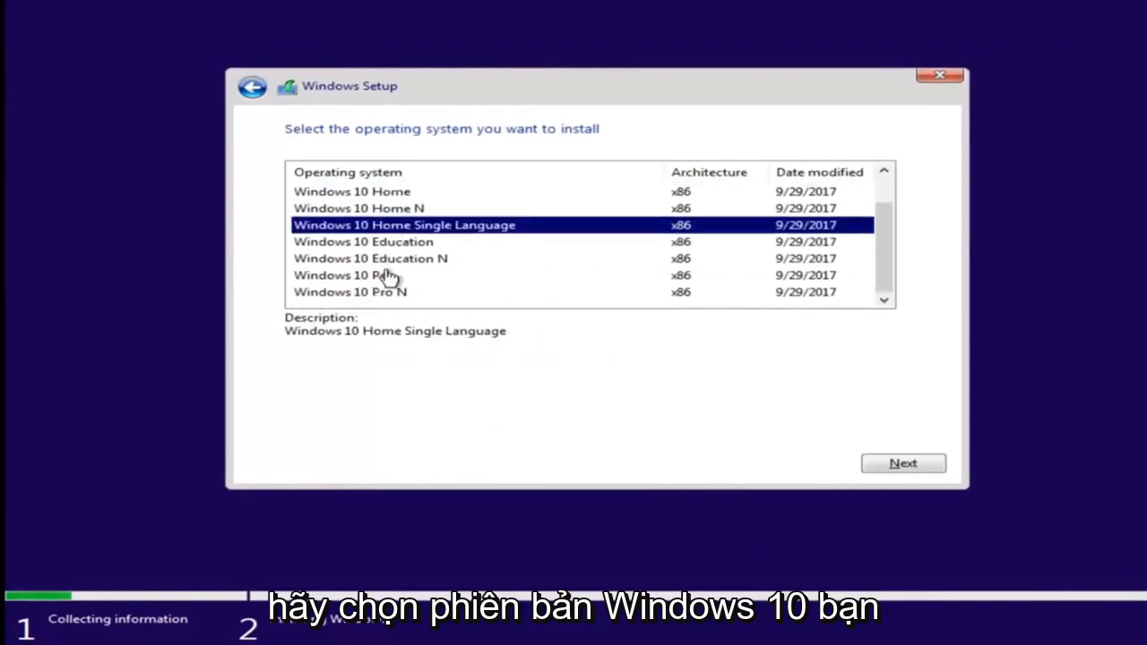
click(344, 275)
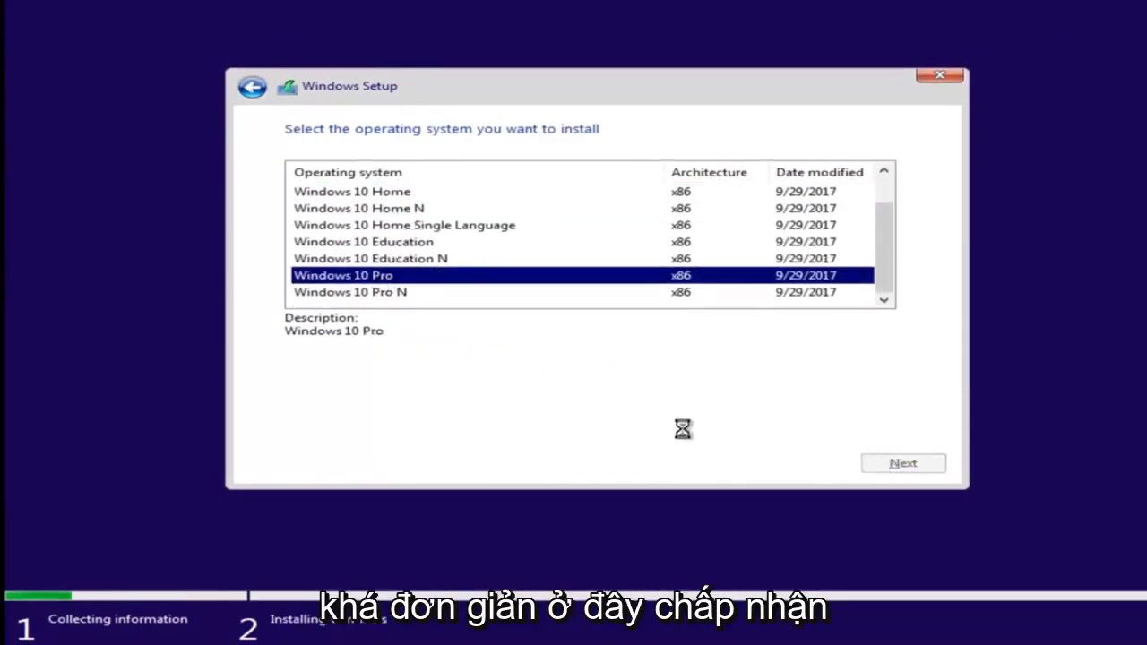
click(903, 464)
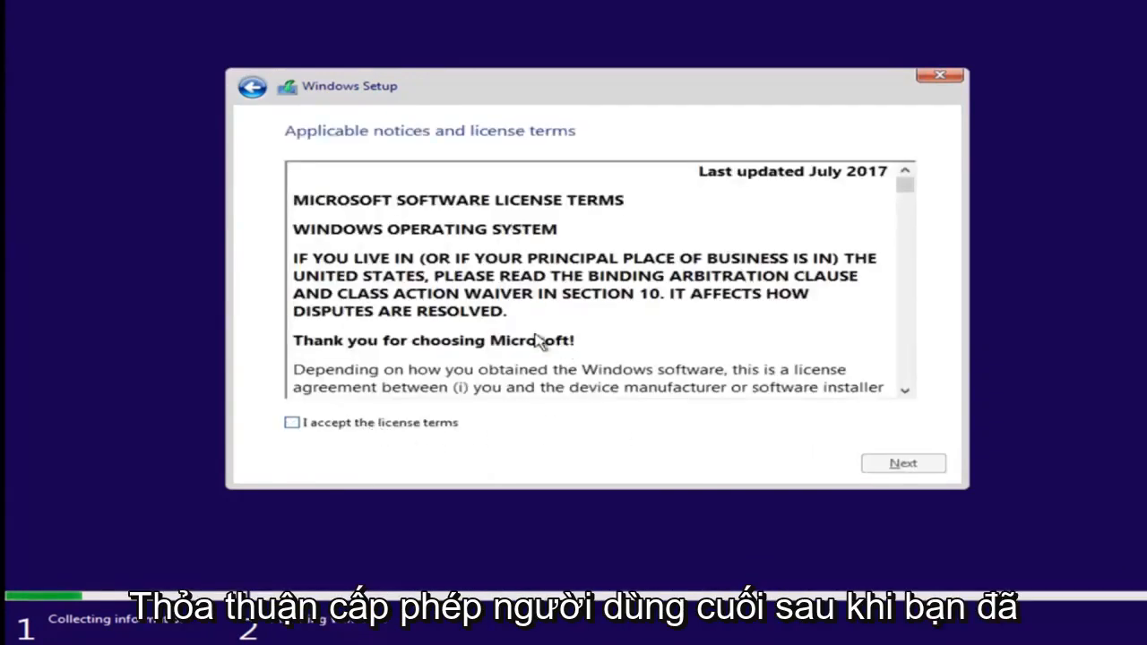
click(291, 423)
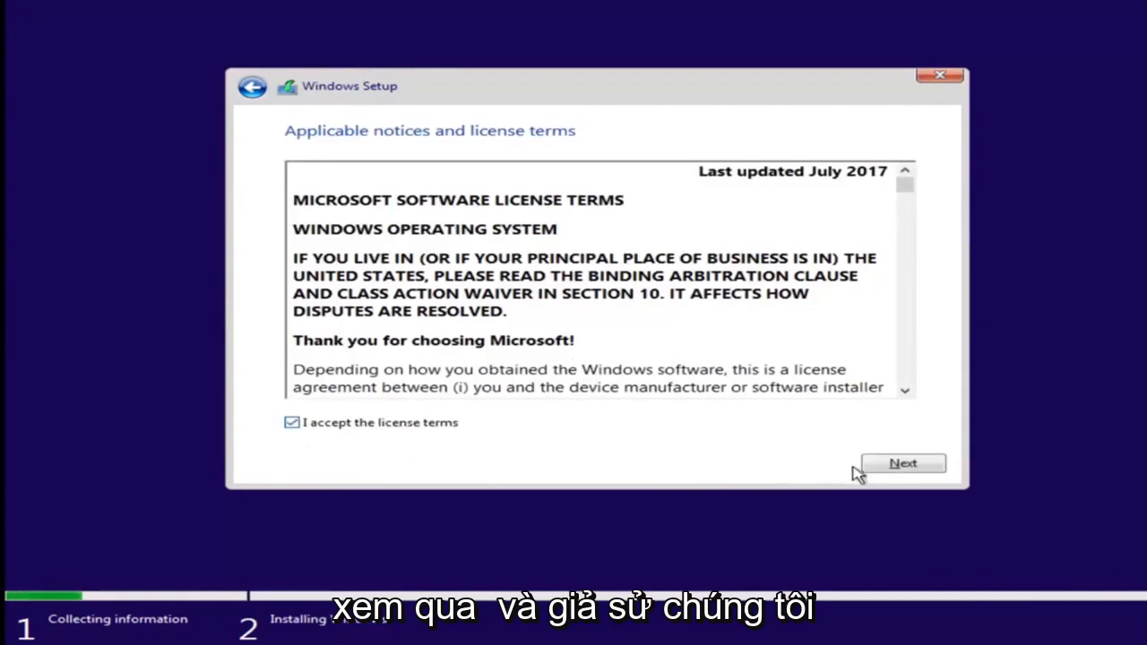
click(902, 463)
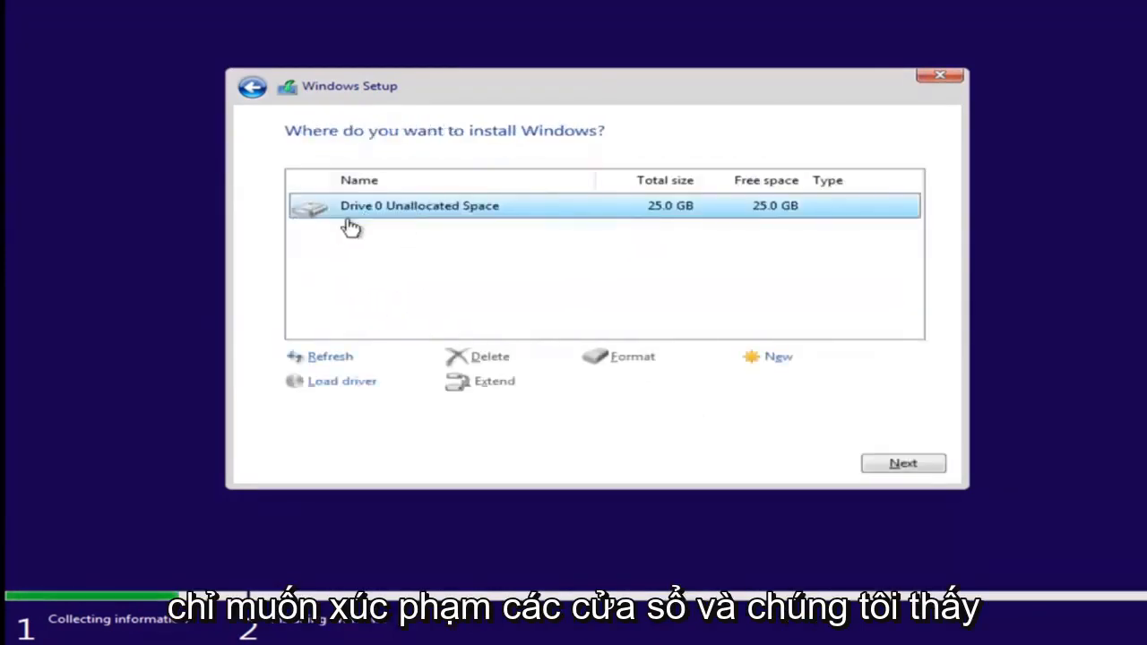
mouse_move(399, 221)
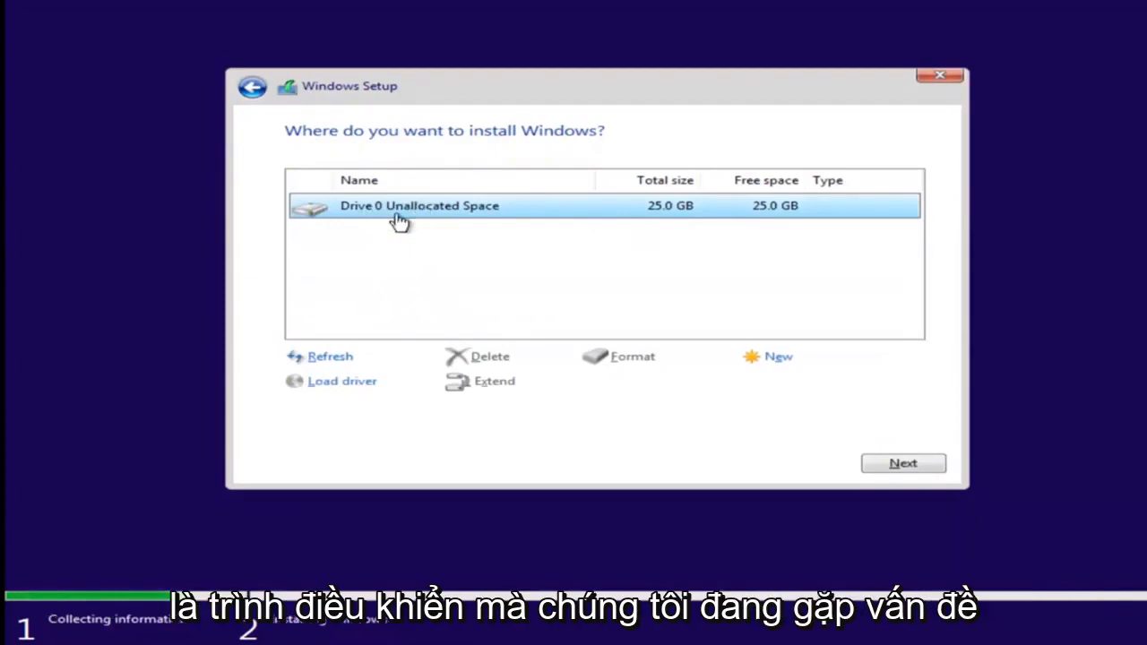
mouse_move(460, 203)
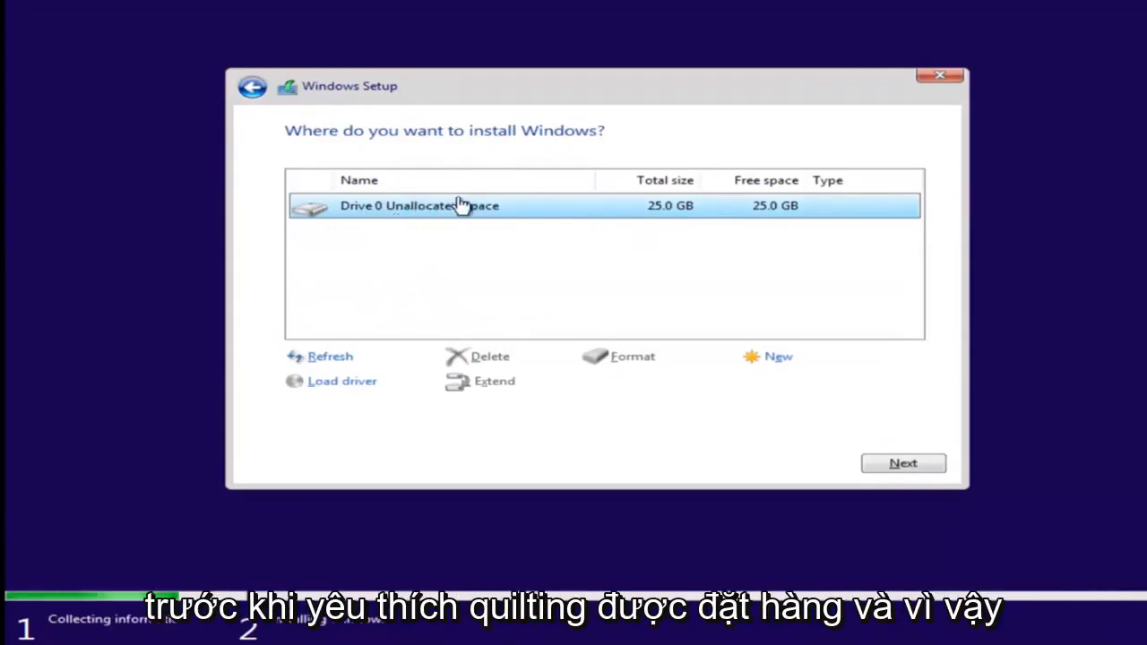
Install Windows onto Drive 0 Unallocated Space, starting the file copy
click(902, 464)
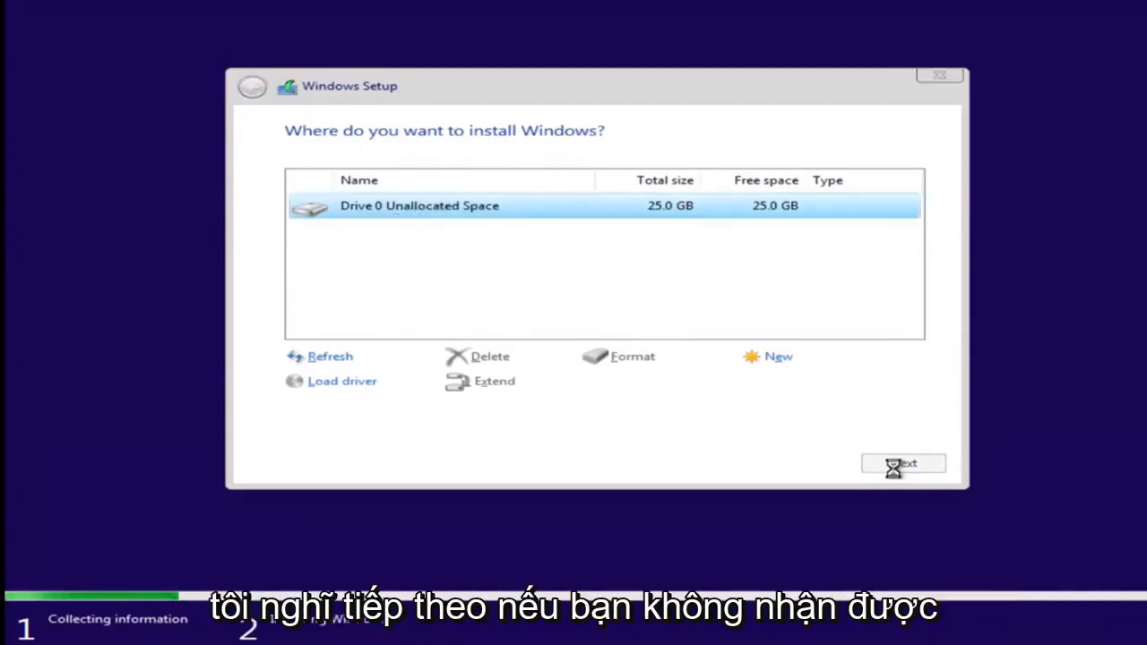
click(903, 464)
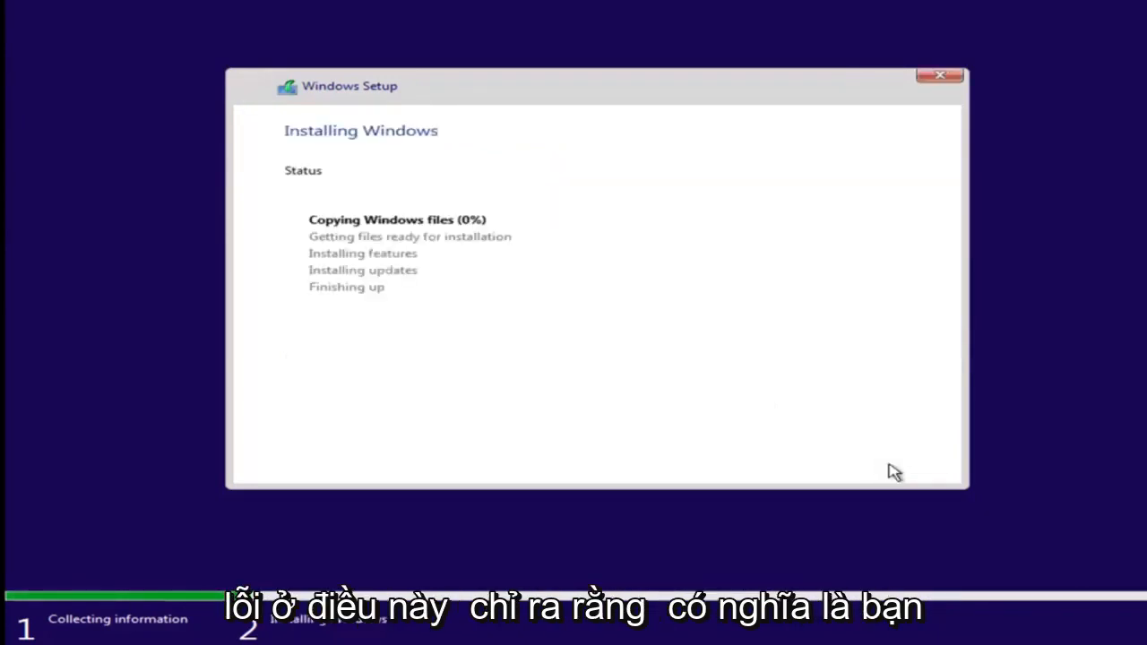